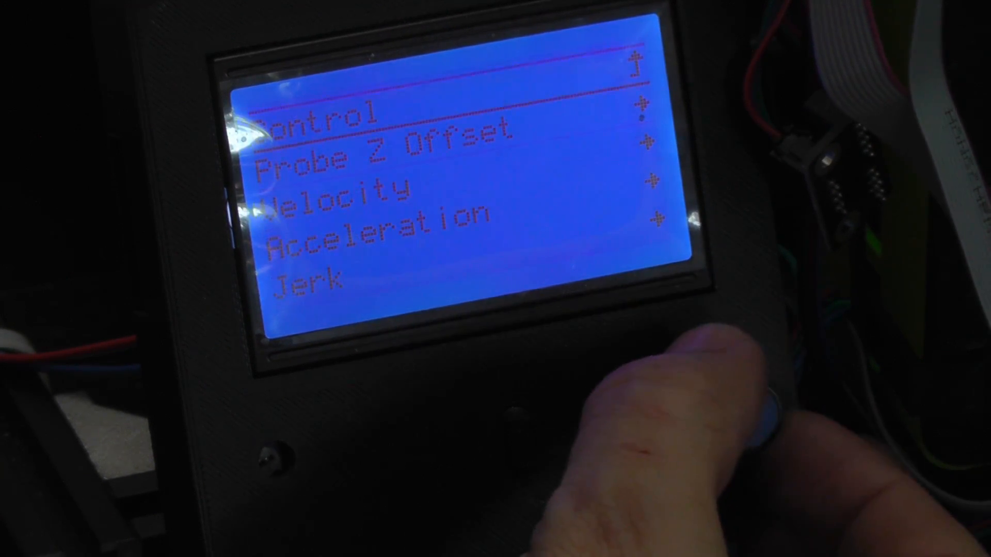
scroll(down, 3)
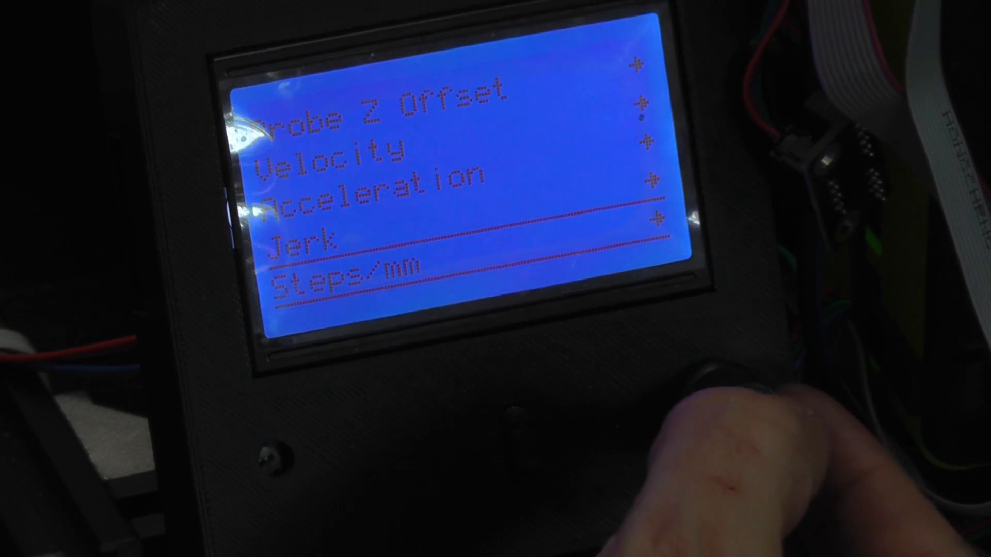